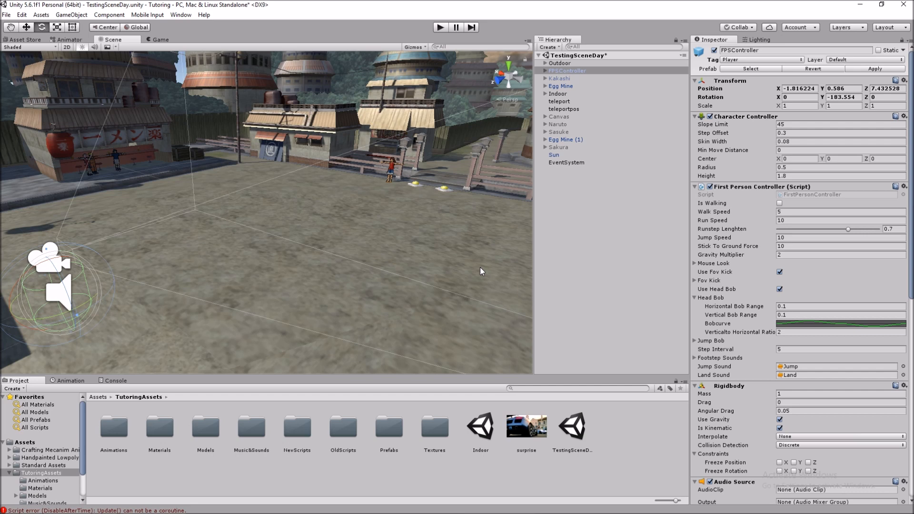
{"action": "mouse_move", "coordinate": [8, 6]}
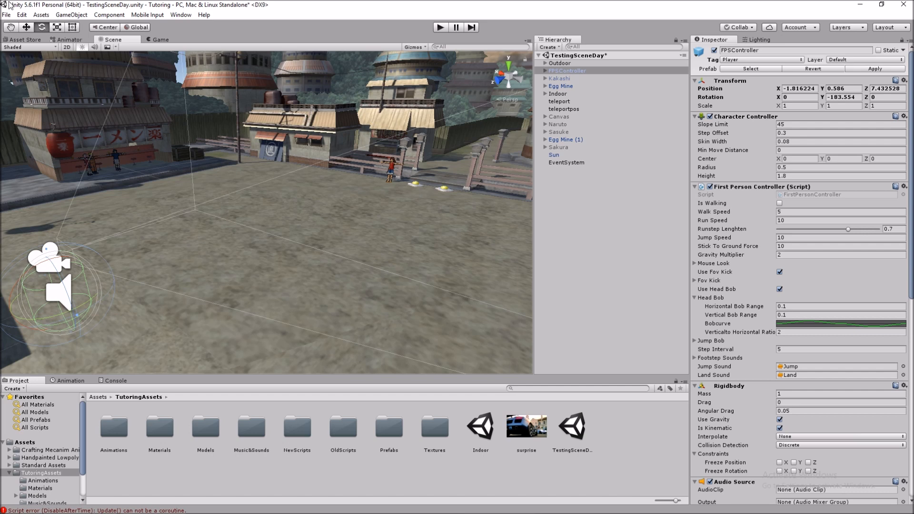
Review timeToStop and the player-tag gameObject check in PlayVideo.cs, then go back to Unity
{"action": "left_click", "coordinate": [71, 14]}
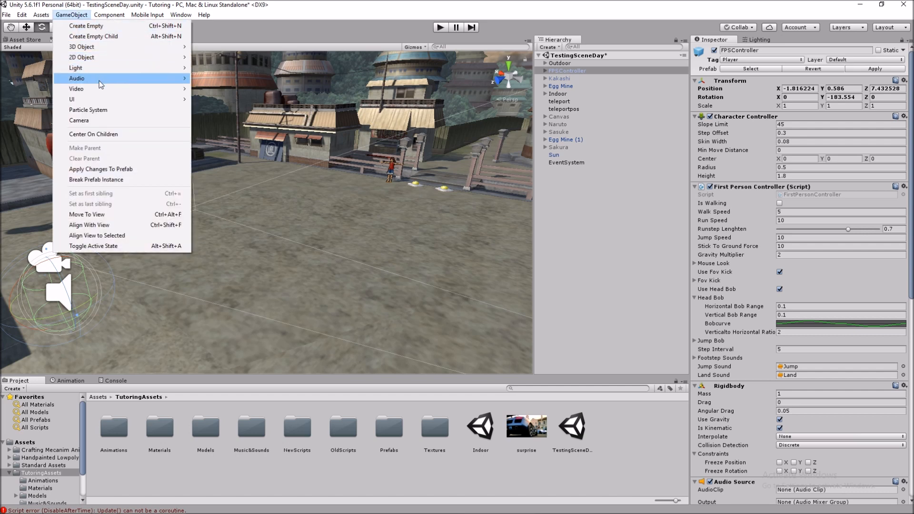
{"action": "mouse_move", "coordinate": [76, 88]}
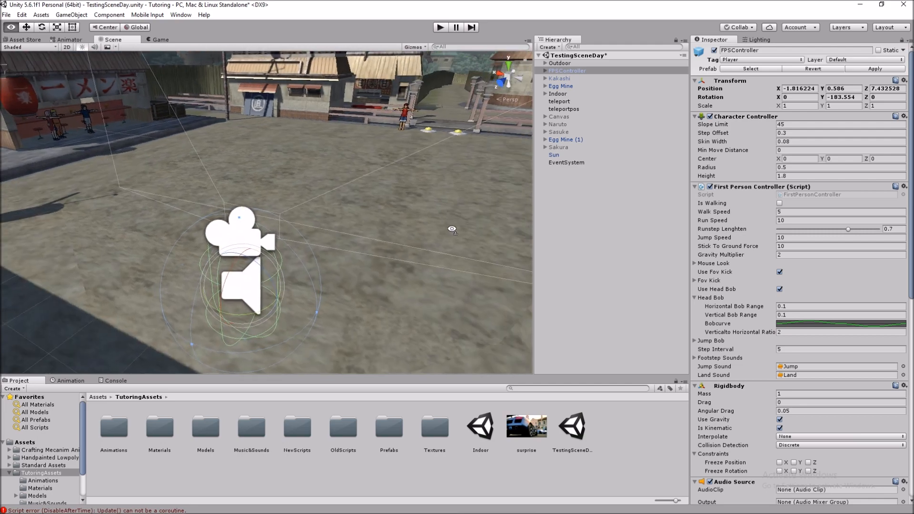
{"action": "mouse_move", "coordinate": [38, 458]}
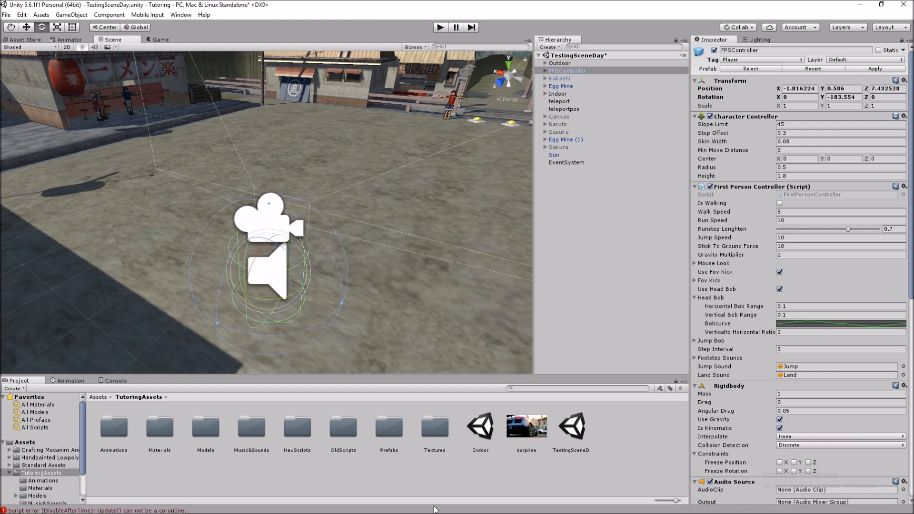
{"action": "mouse_move", "coordinate": [417, 505]}
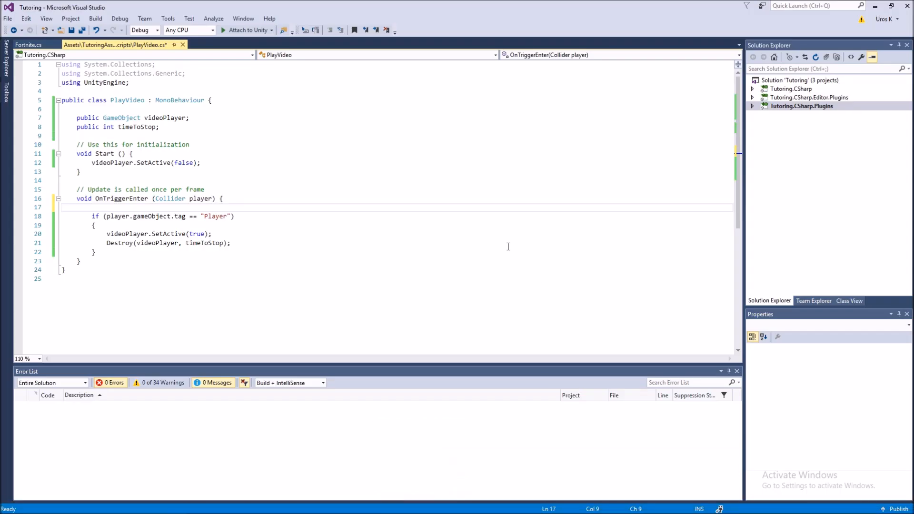
{"action": "mouse_move", "coordinate": [121, 118]}
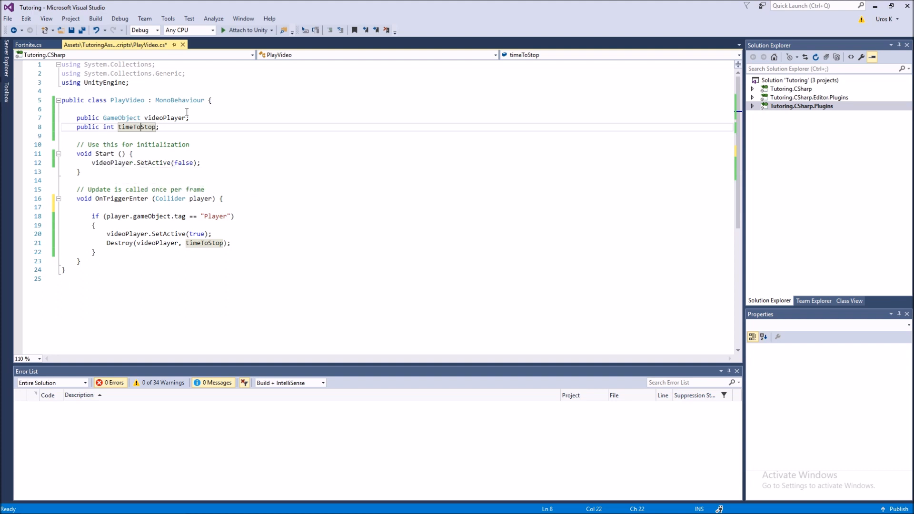
{"action": "left_click", "coordinate": [165, 117]}
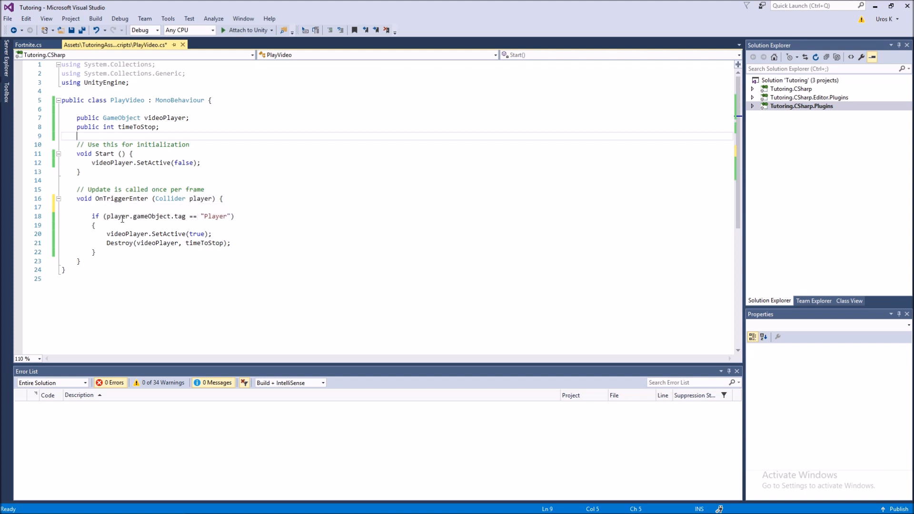
{"action": "double_click", "coordinate": [140, 217]}
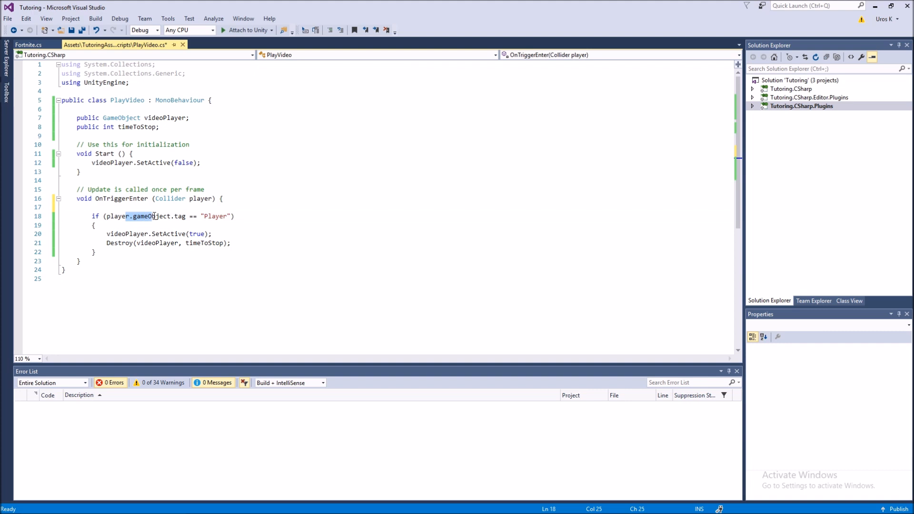
{"action": "mouse_move", "coordinate": [224, 216]}
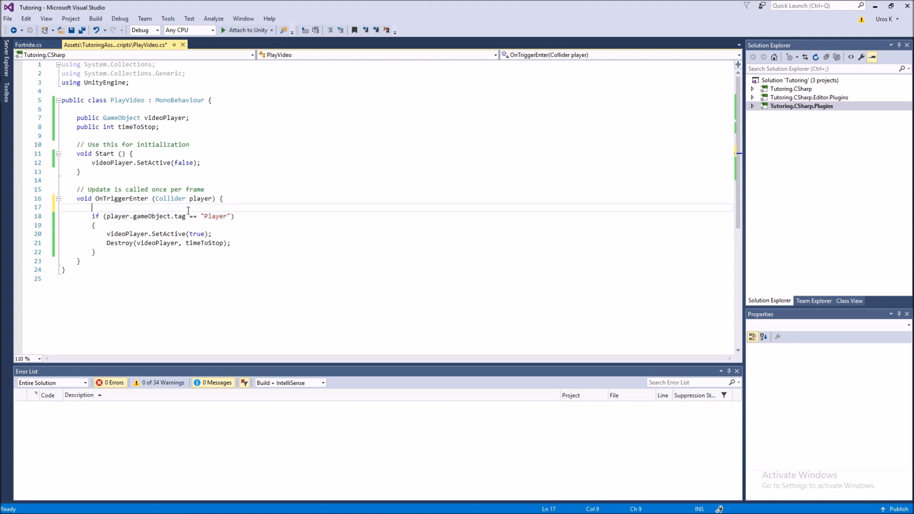
{"action": "mouse_move", "coordinate": [127, 234]}
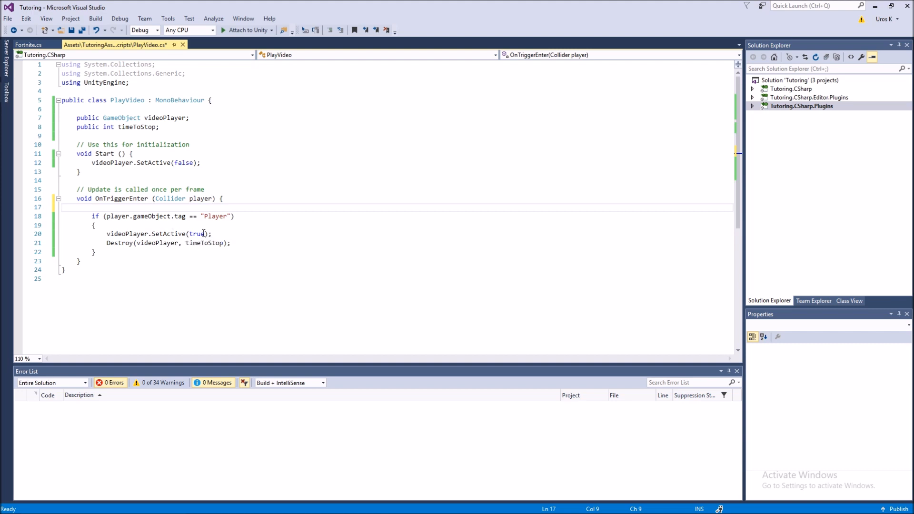
{"action": "left_click", "coordinate": [95, 225]}
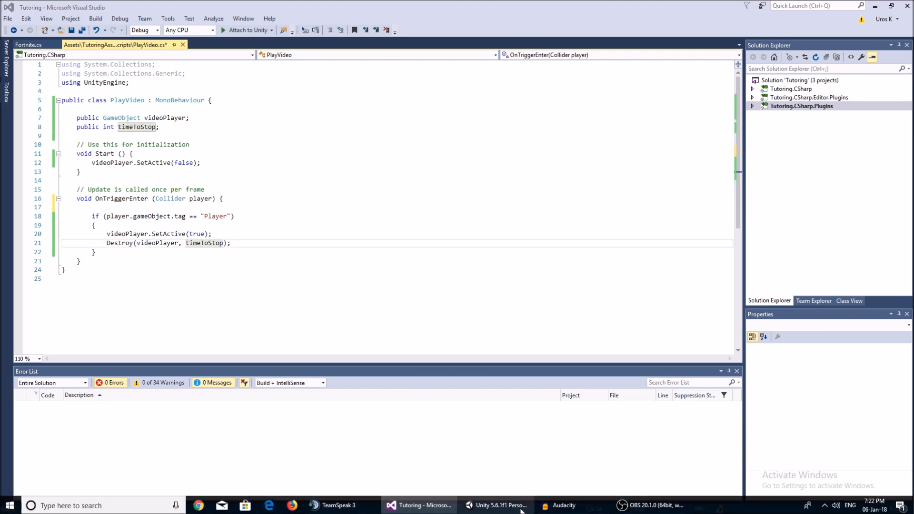
{"action": "left_click", "coordinate": [496, 506]}
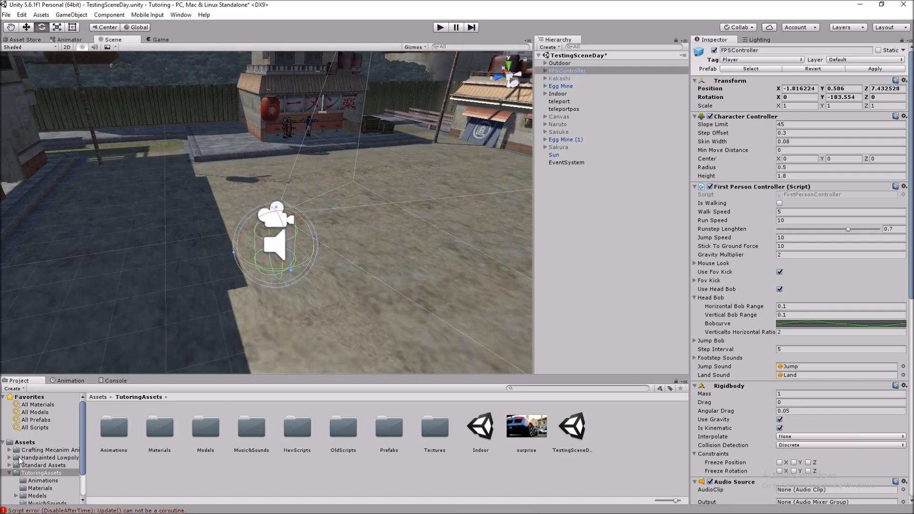
{"action": "mouse_move", "coordinate": [132, 276]}
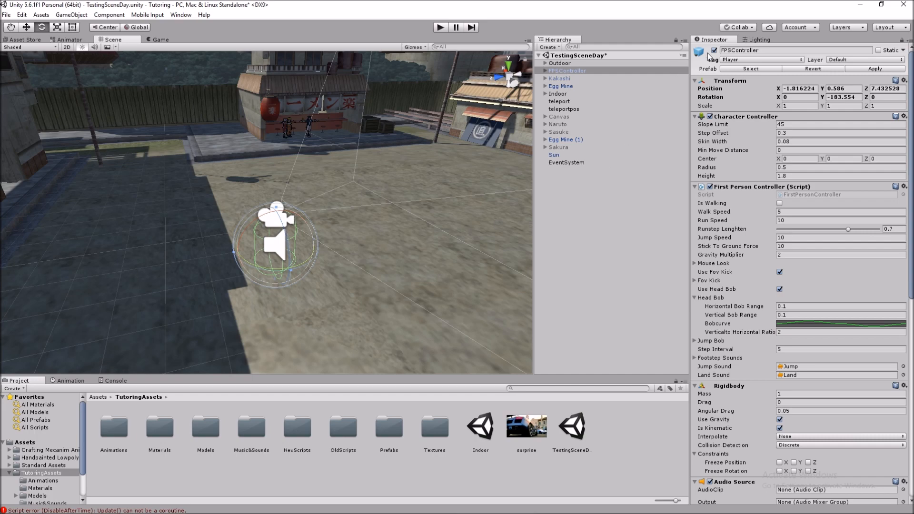
{"action": "left_click", "coordinate": [761, 59]}
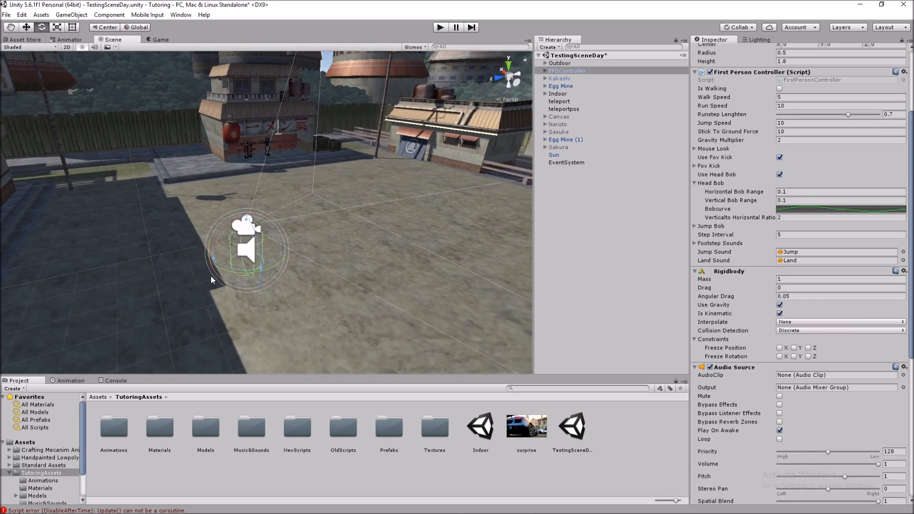
Create a Cube from the GameObject menu and add the Play Video component found by searching 'Video'
{"action": "left_click", "coordinate": [71, 14]}
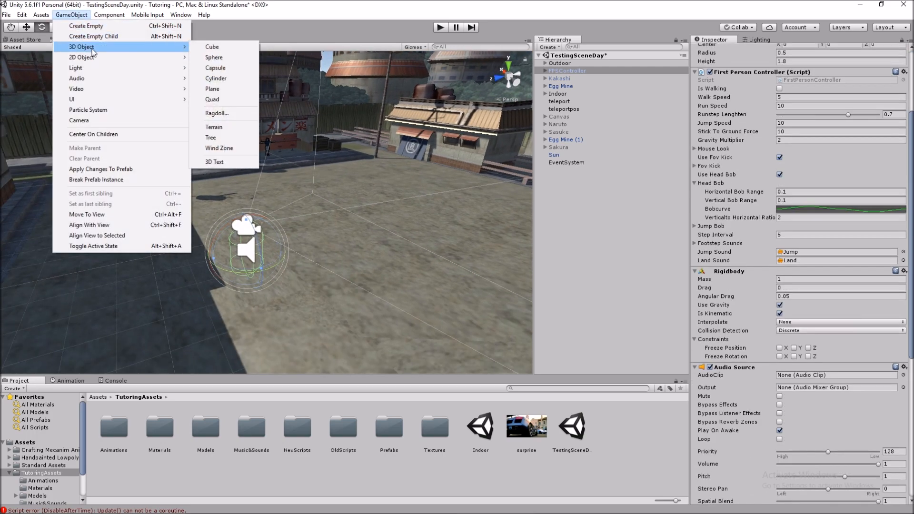
{"action": "left_click", "coordinate": [211, 47]}
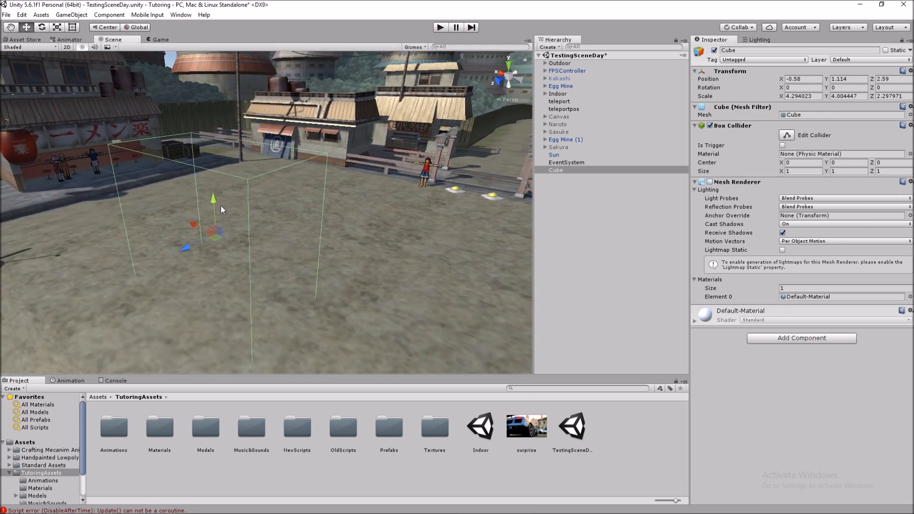
{"action": "type", "text": "Video"}
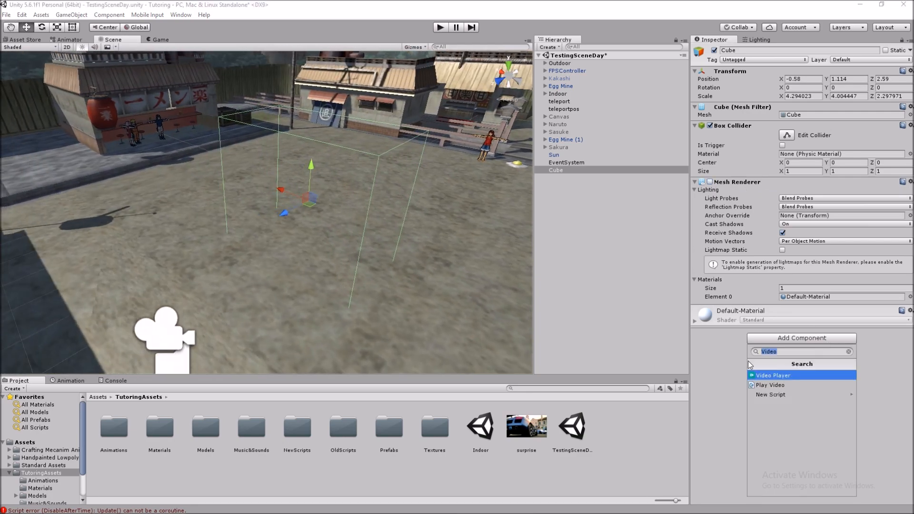
{"action": "left_click", "coordinate": [769, 385]}
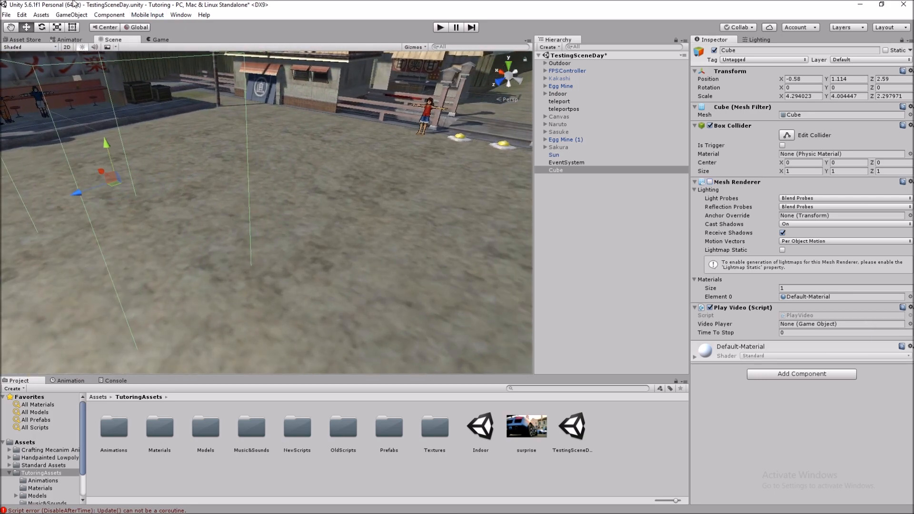
{"action": "left_click", "coordinate": [72, 14]}
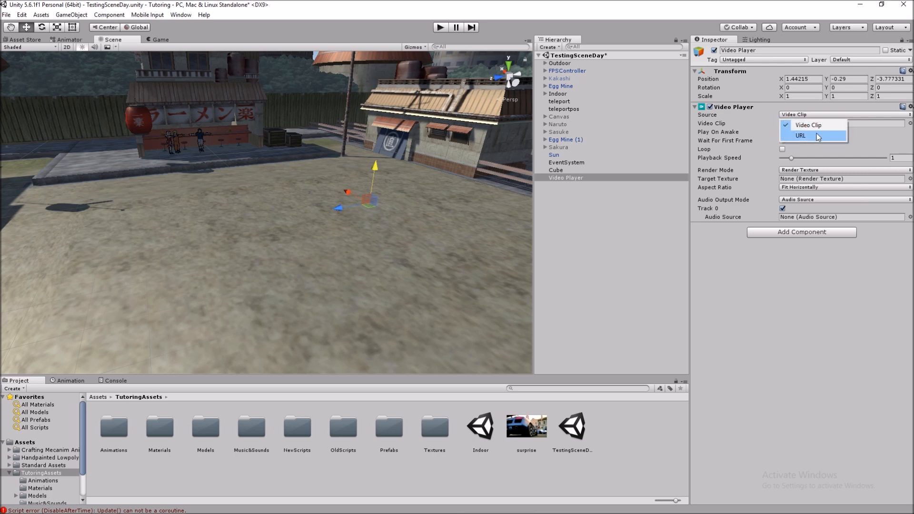
Try URL as the Video Player source, revert to Video Clip, keep Play On Awake and untick Wait For First Frame
{"action": "left_click", "coordinate": [801, 136]}
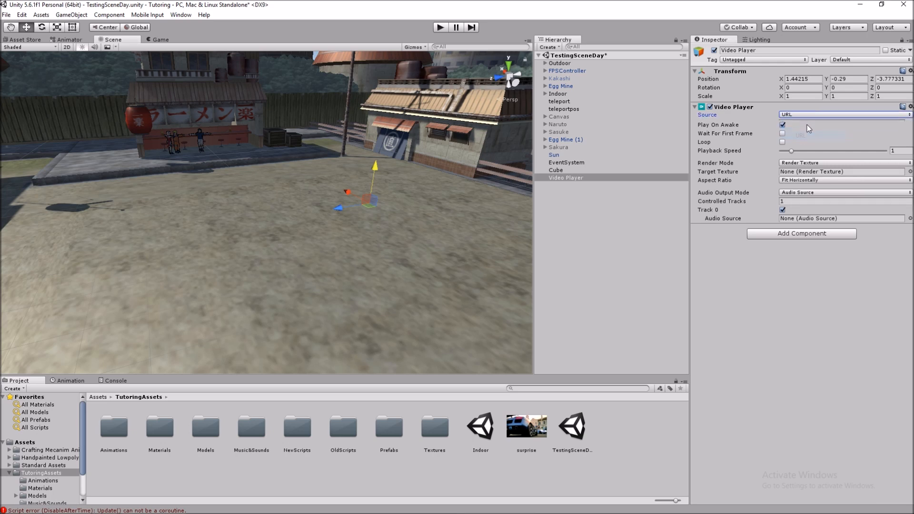
{"action": "left_click", "coordinate": [843, 113]}
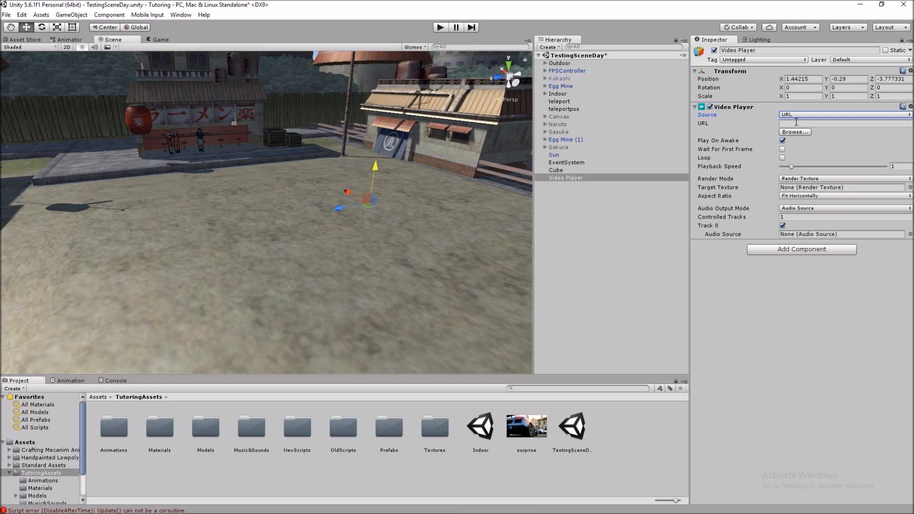
{"action": "left_click", "coordinate": [843, 114]}
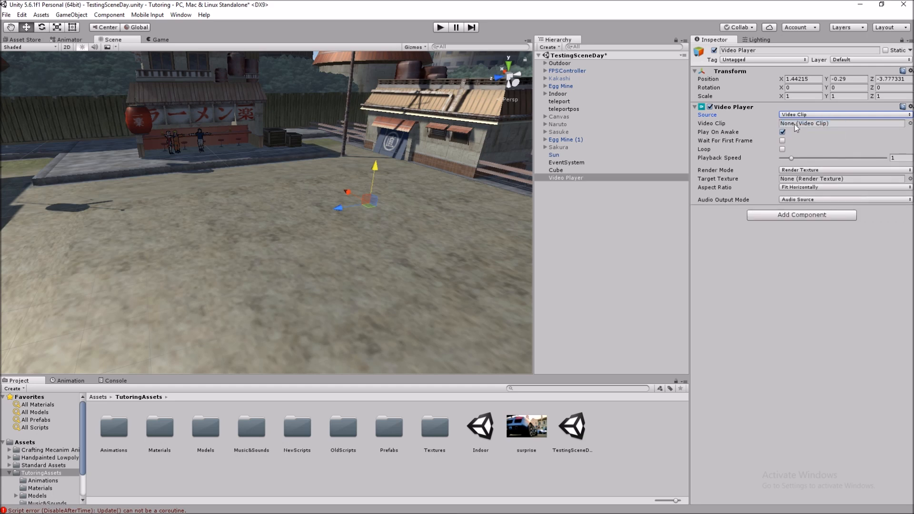
{"action": "left_click", "coordinate": [783, 131]}
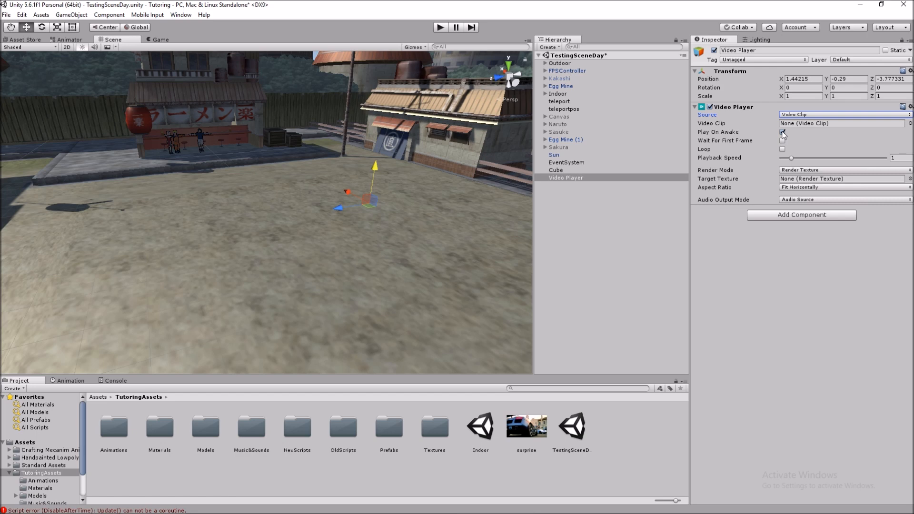
{"action": "left_click", "coordinate": [782, 131]}
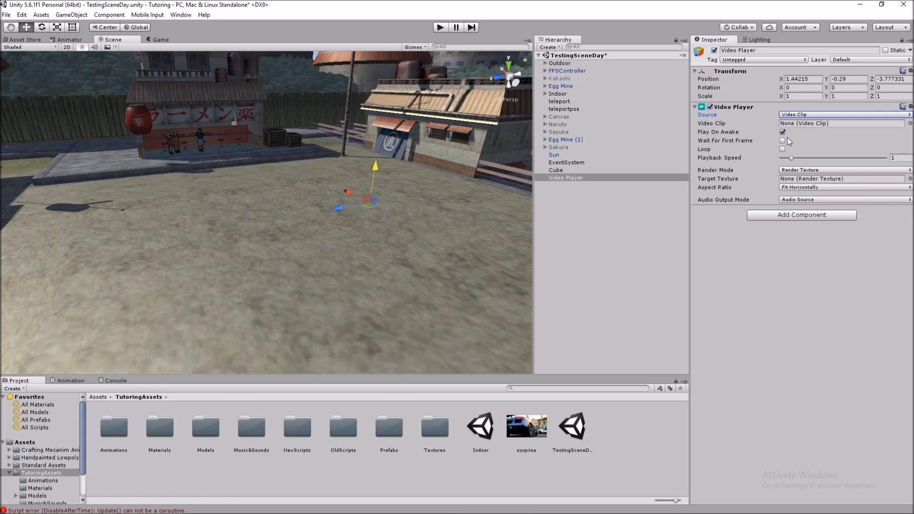
{"action": "left_click", "coordinate": [783, 141]}
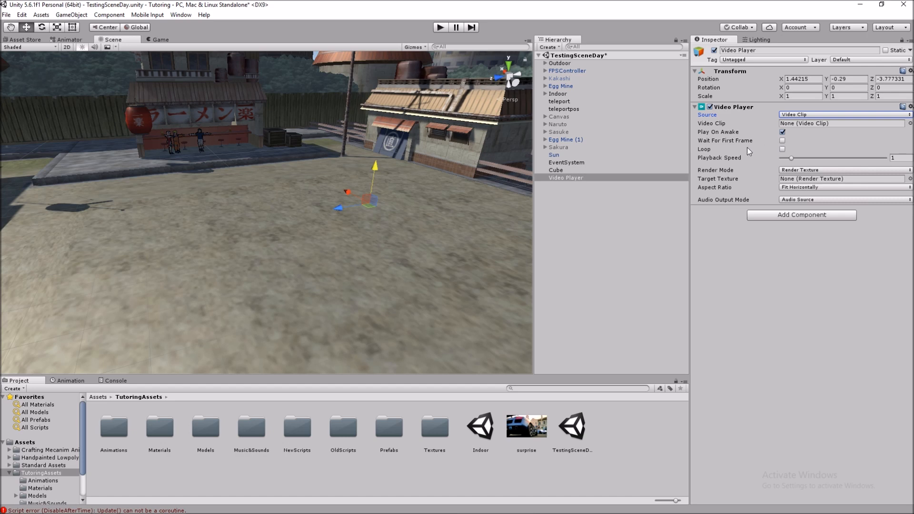
{"action": "mouse_move", "coordinate": [743, 171]}
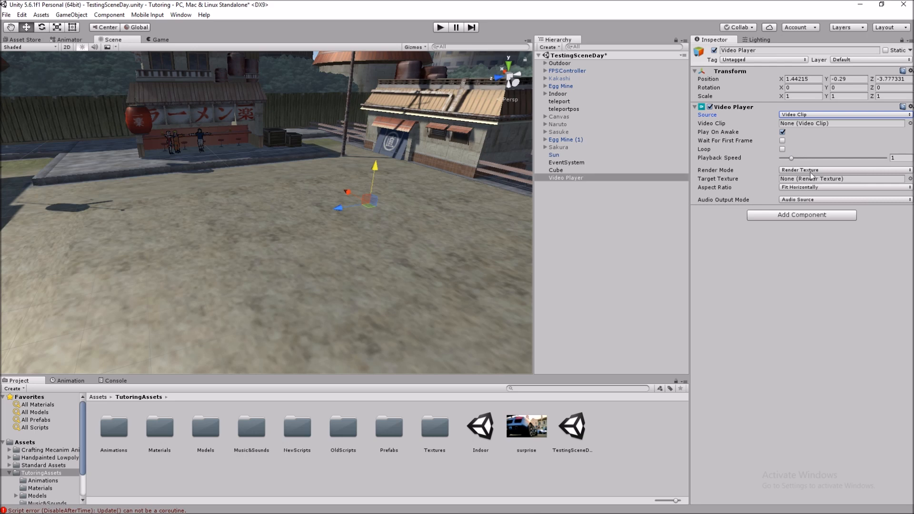
Set Render Mode to Camera Far Plane on the FirstPersonCharacter camera and assign the surprise clip
{"action": "left_click", "coordinate": [843, 170]}
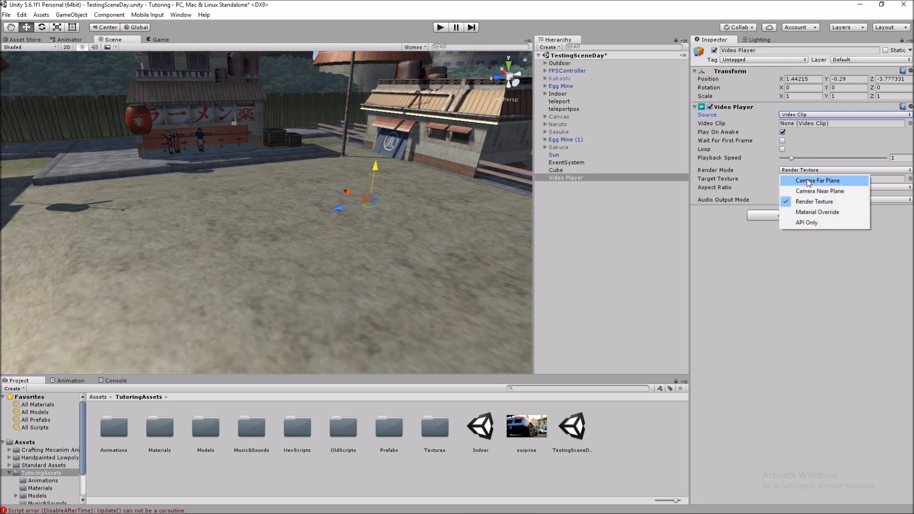
{"action": "mouse_move", "coordinate": [820, 191]}
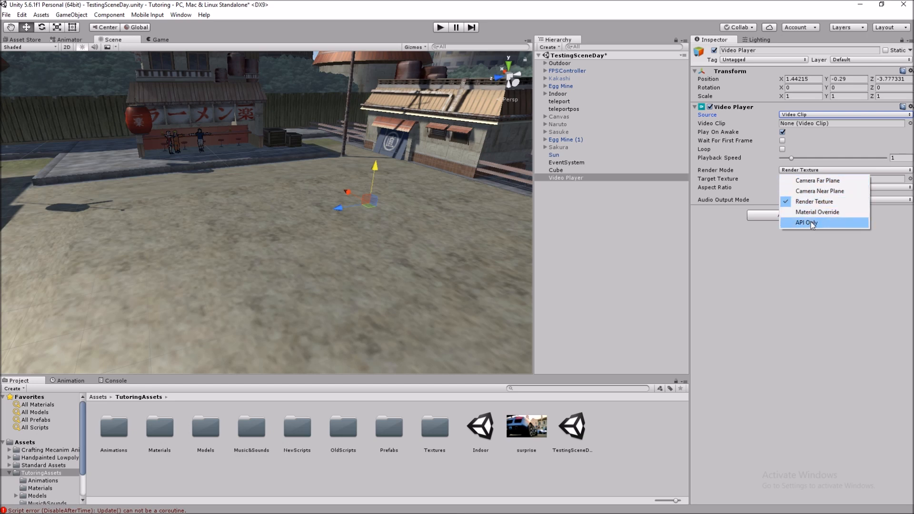
{"action": "mouse_move", "coordinate": [817, 180]}
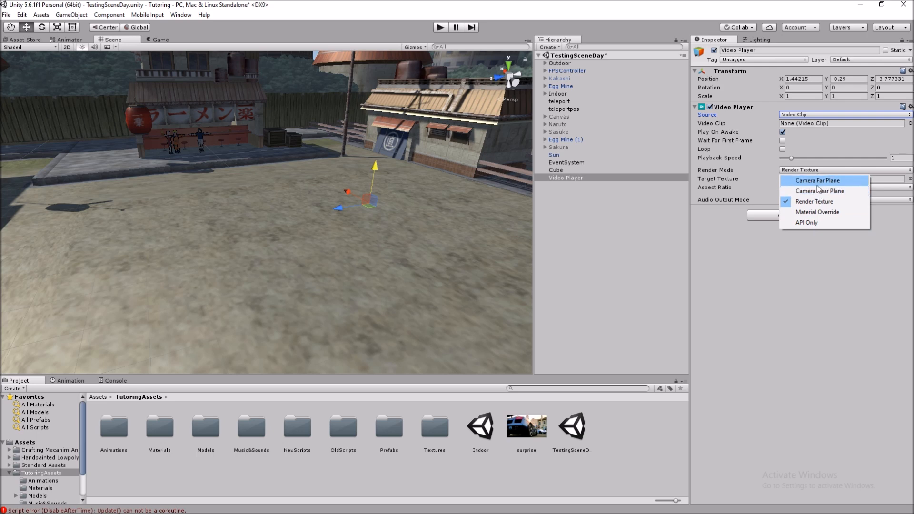
{"action": "mouse_move", "coordinate": [820, 190]}
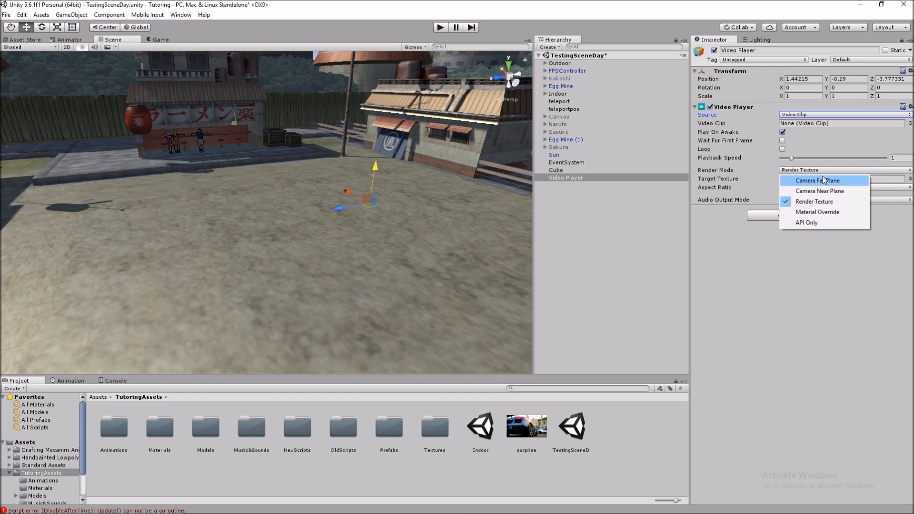
{"action": "mouse_move", "coordinate": [820, 191]}
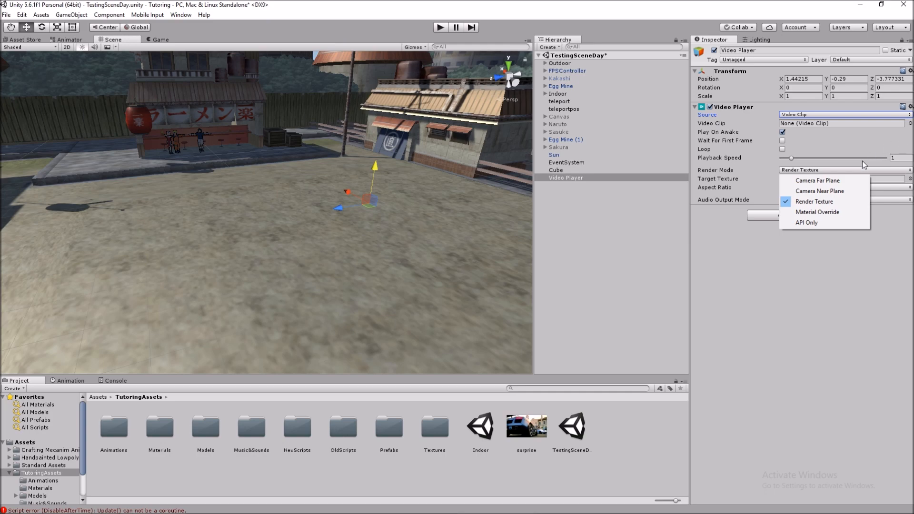
{"action": "left_click", "coordinate": [817, 180]}
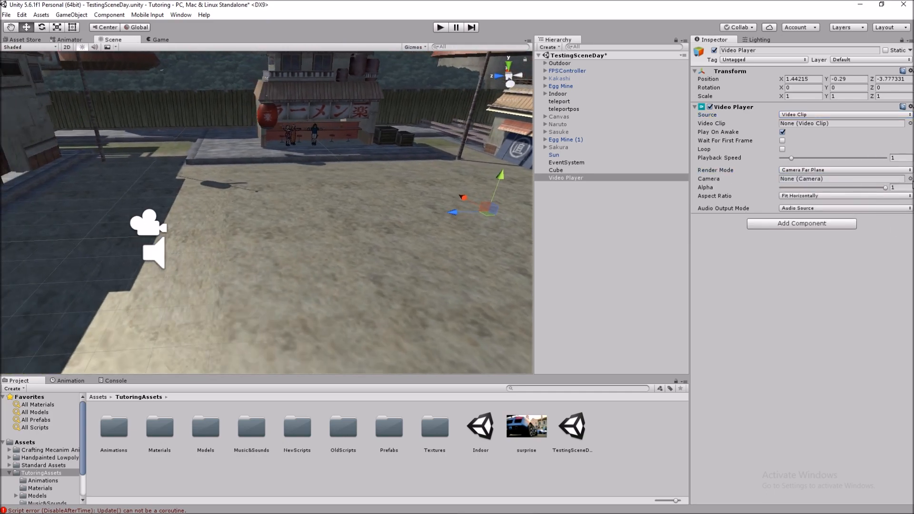
{"action": "left_click", "coordinate": [841, 178]}
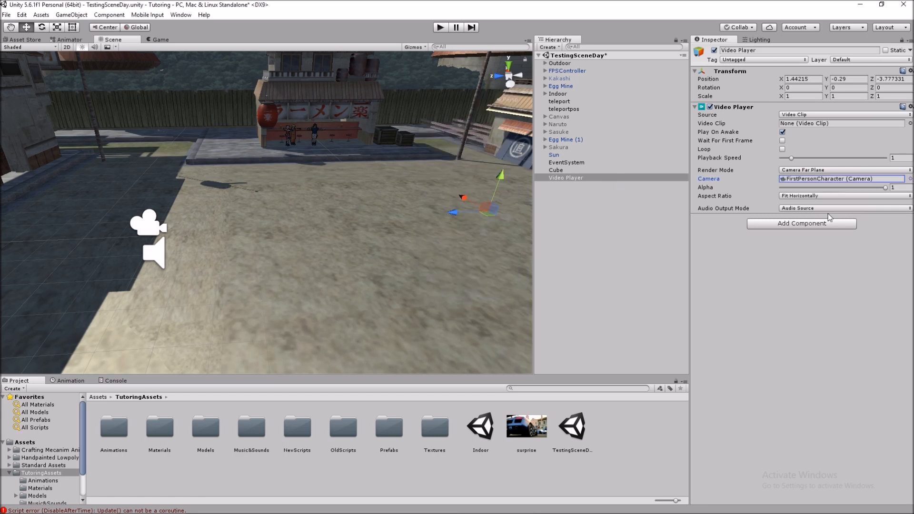
{"action": "left_click", "coordinate": [843, 208]}
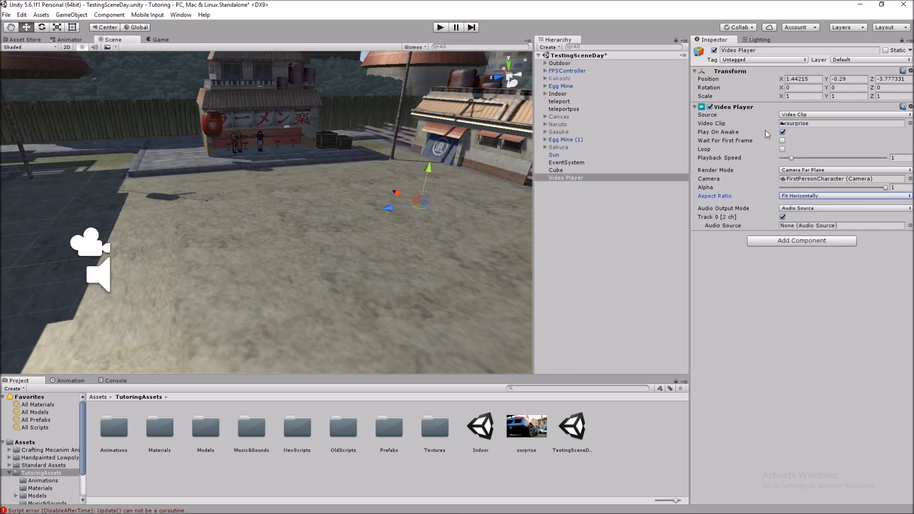
Route the Video Player's Audio Source through FPSController and select the cube to use as trigger
{"action": "left_click", "coordinate": [526, 425]}
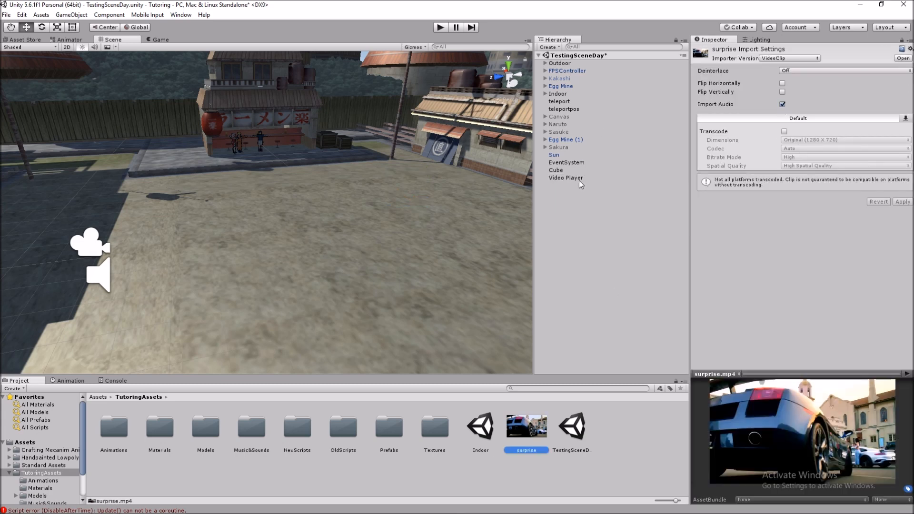
{"action": "left_click", "coordinate": [566, 178]}
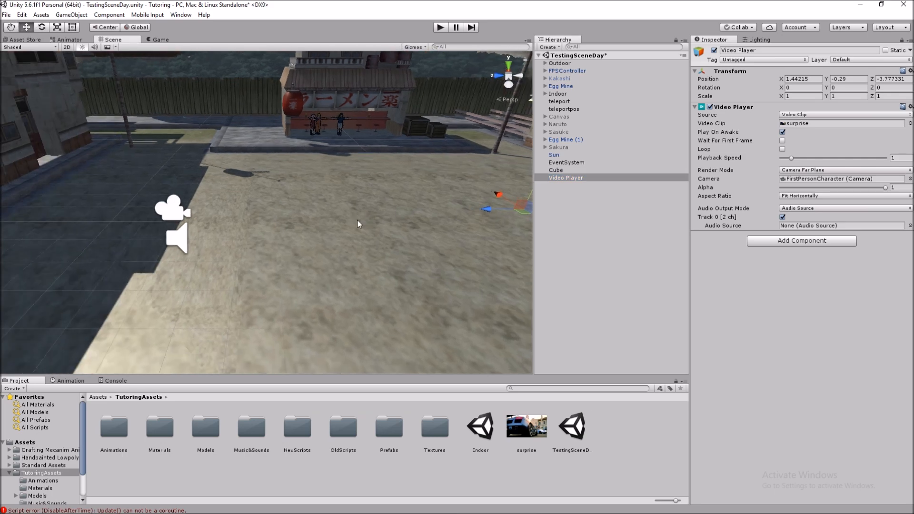
{"action": "mouse_move", "coordinate": [716, 214]}
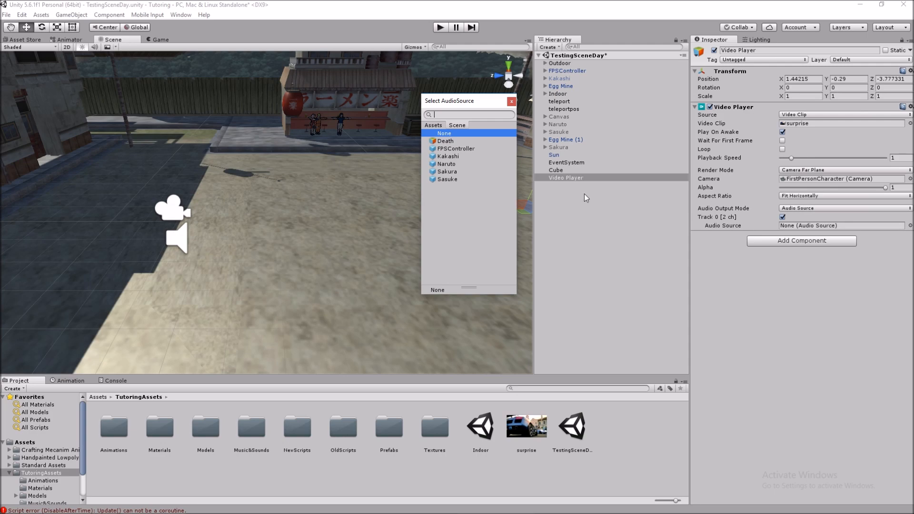
{"action": "mouse_move", "coordinate": [828, 203]}
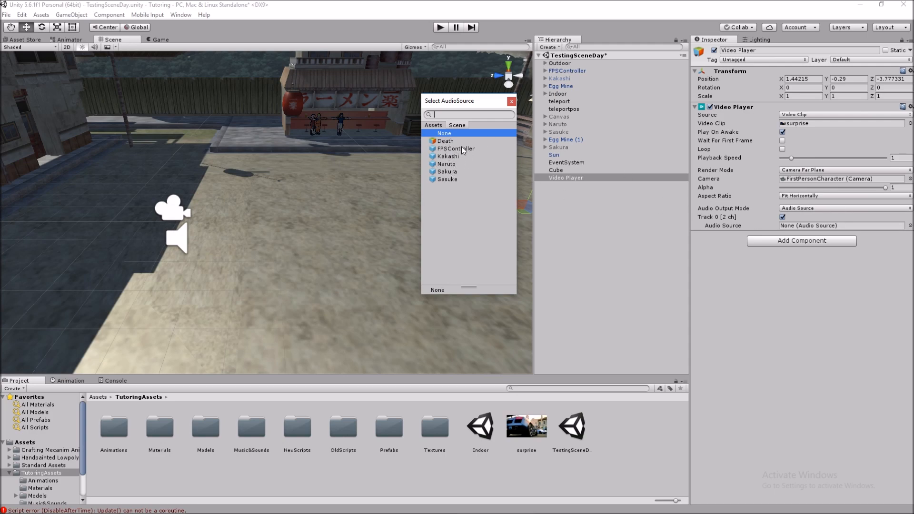
{"action": "left_click", "coordinate": [455, 148]}
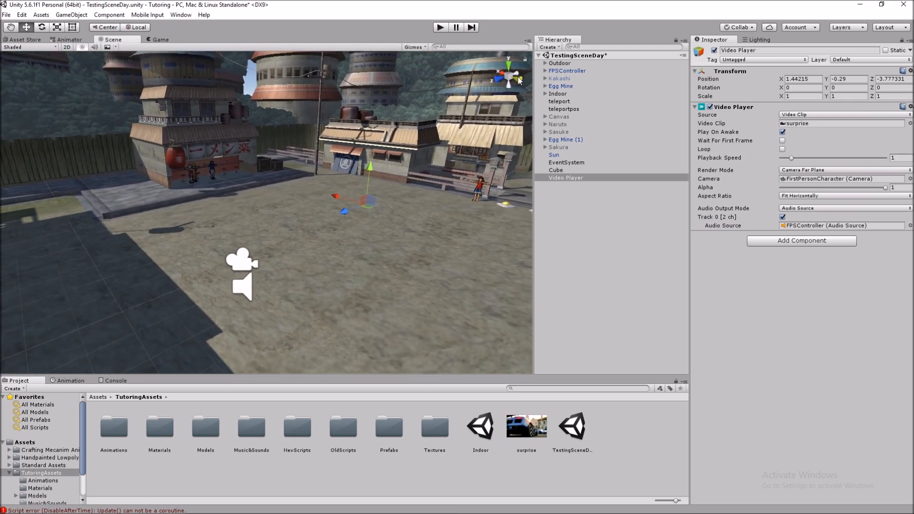
{"action": "left_click", "coordinate": [555, 170]}
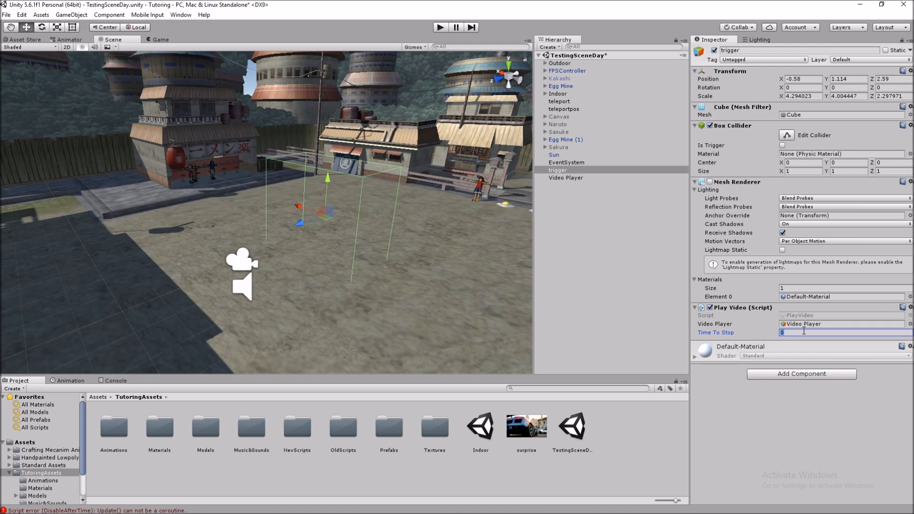
Enter 25 as the Time To Stop on the trigger's Play Video script
{"action": "type", "text": "25"}
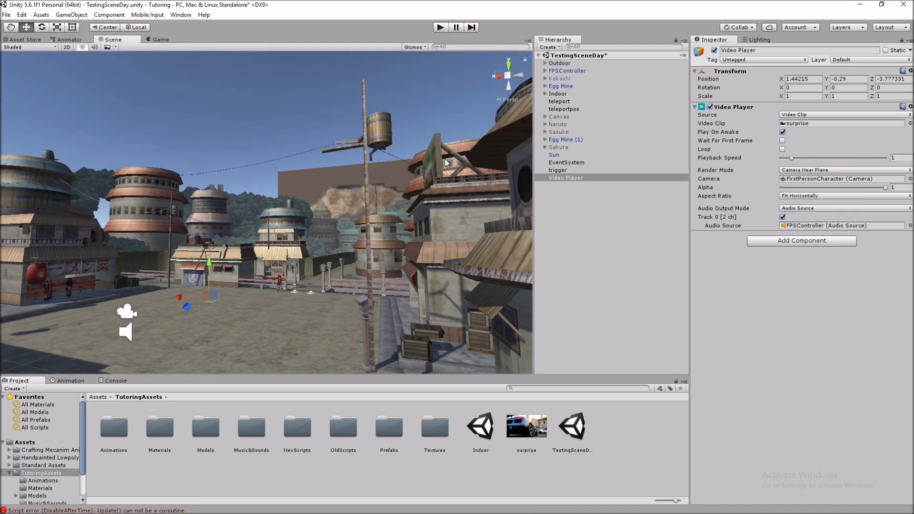
{"action": "left_click_drag", "start_coordinate": [446, 163], "coordinate": [349, 248]}
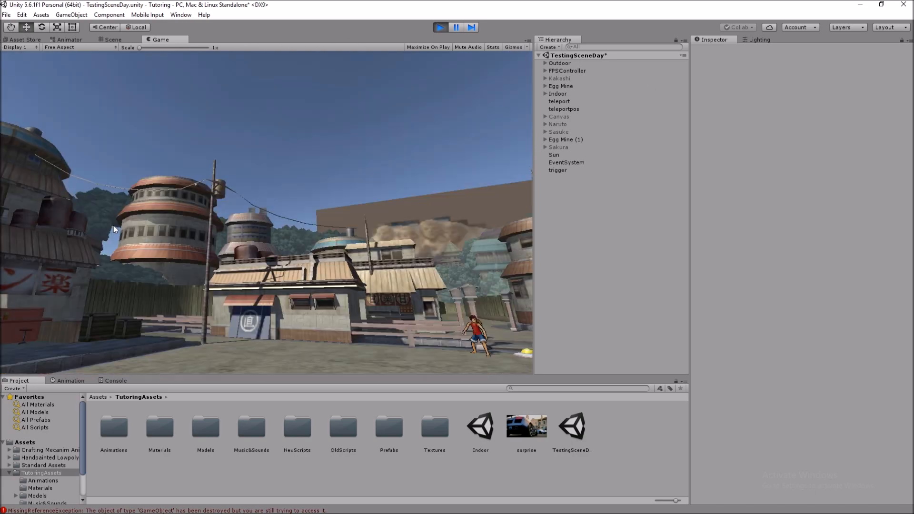
{"action": "left_click", "coordinate": [526, 426]}
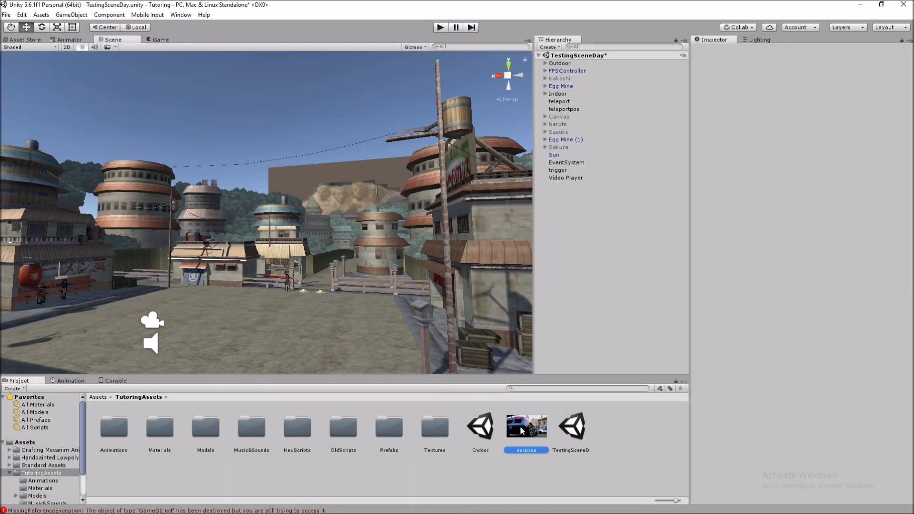
Keep surprise.mp4 at original resolution with Transcode off, then reselect the Video Player
{"action": "left_click", "coordinate": [526, 426]}
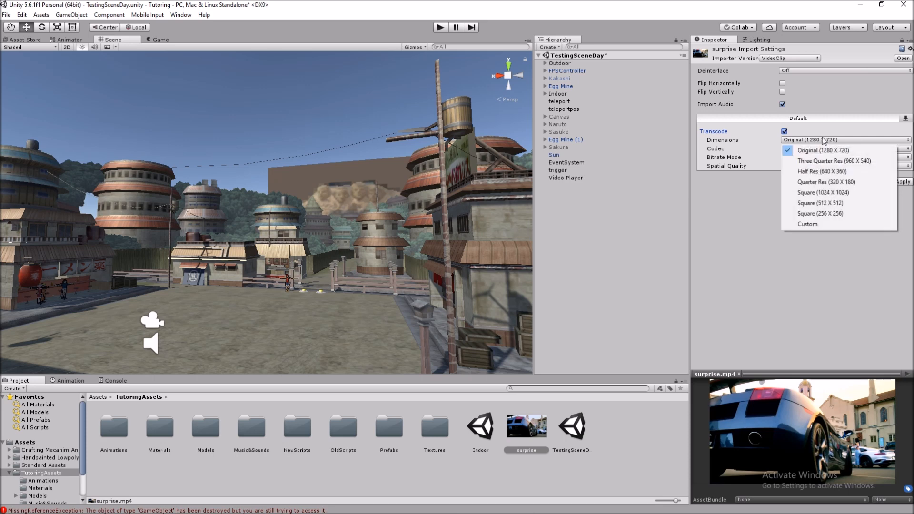
{"action": "left_click", "coordinate": [822, 149]}
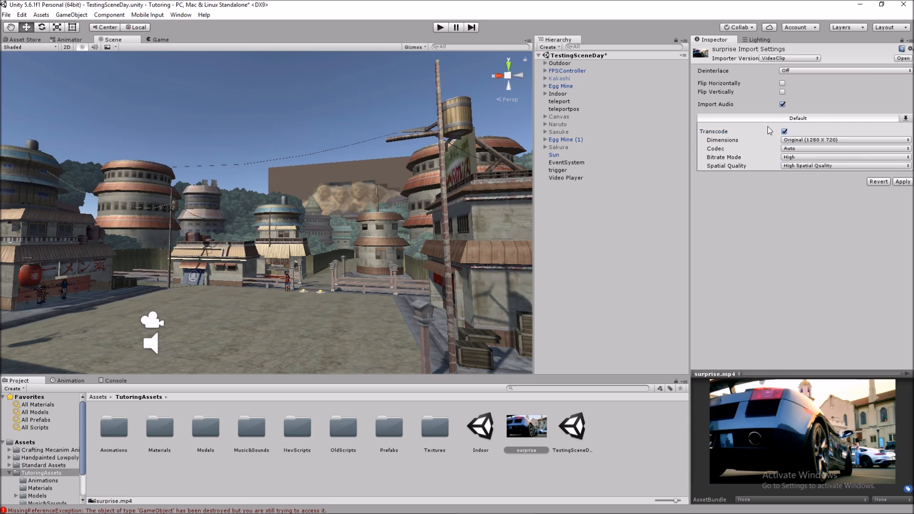
{"action": "left_click", "coordinate": [784, 131]}
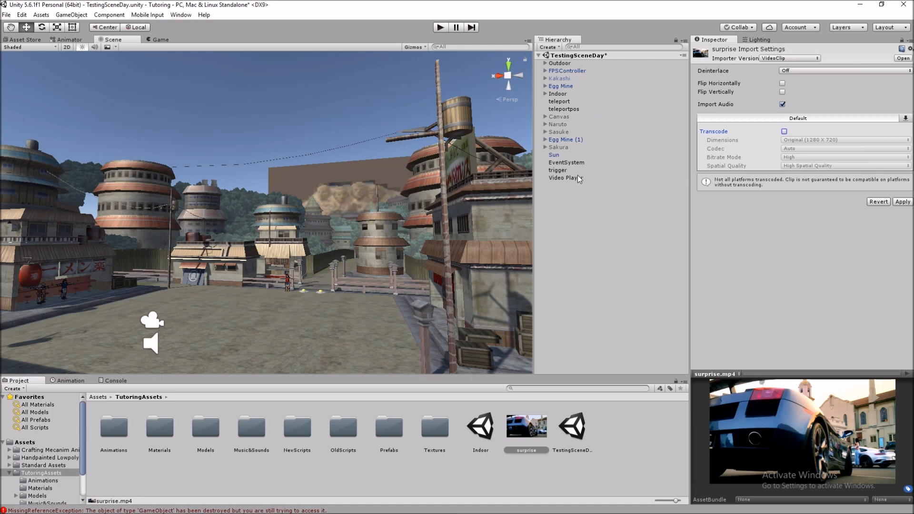
{"action": "left_click", "coordinate": [565, 178]}
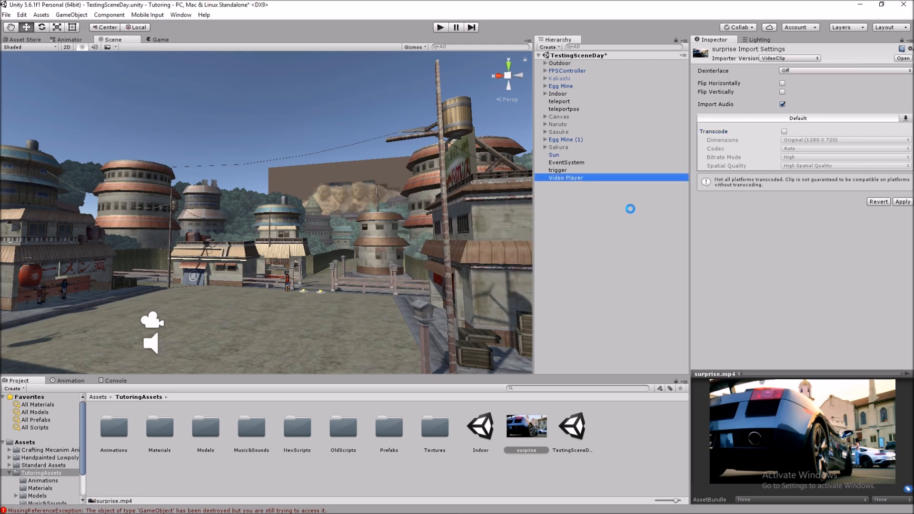